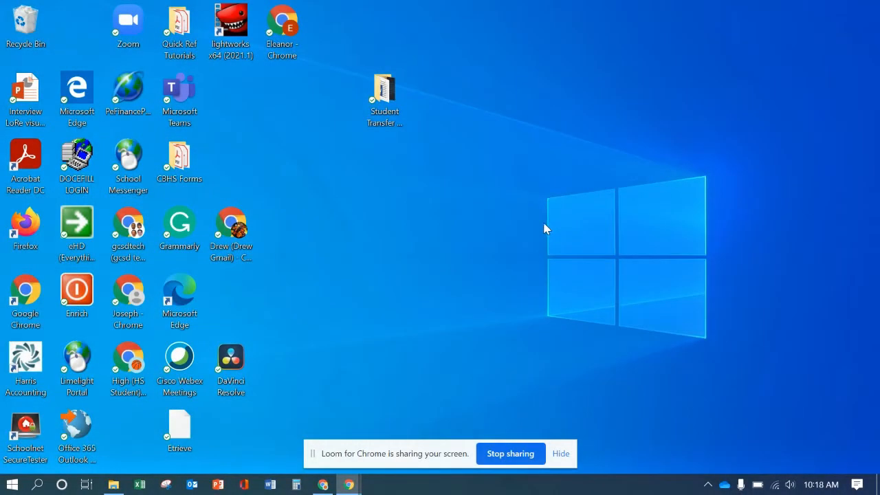
mouse_move(452, 259)
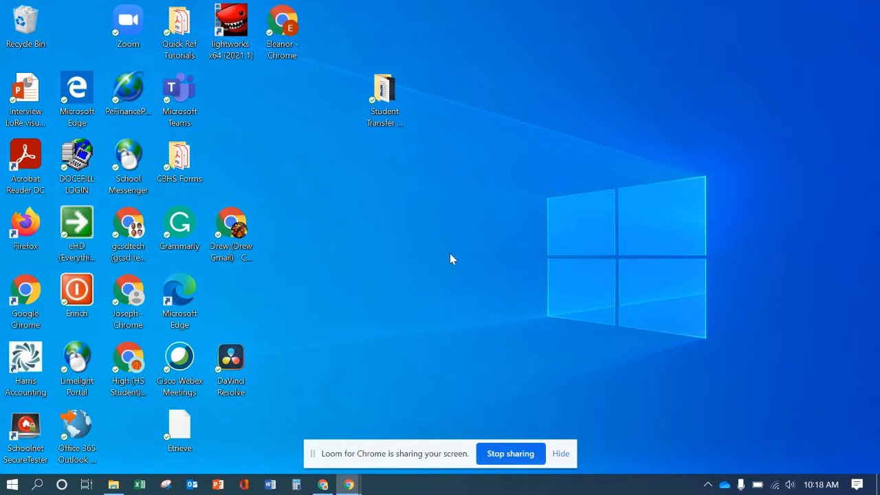
mouse_move(500, 269)
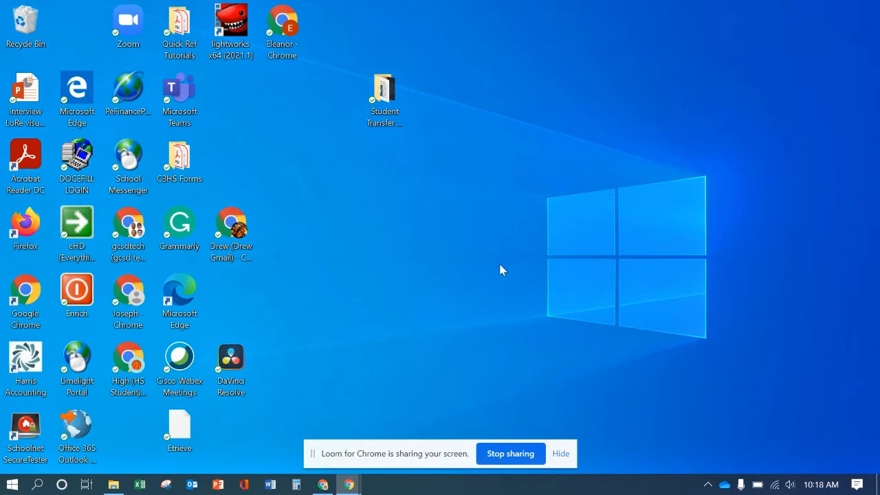
mouse_move(482, 282)
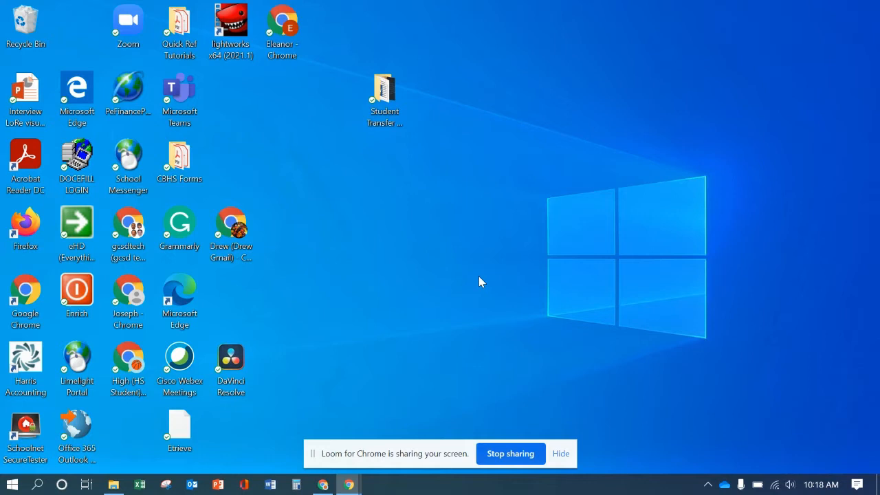
mouse_move(484, 274)
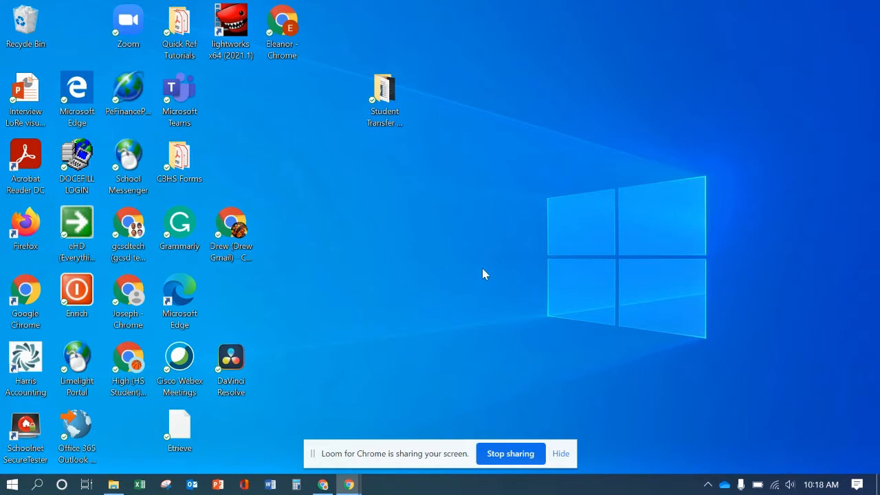
mouse_move(481, 273)
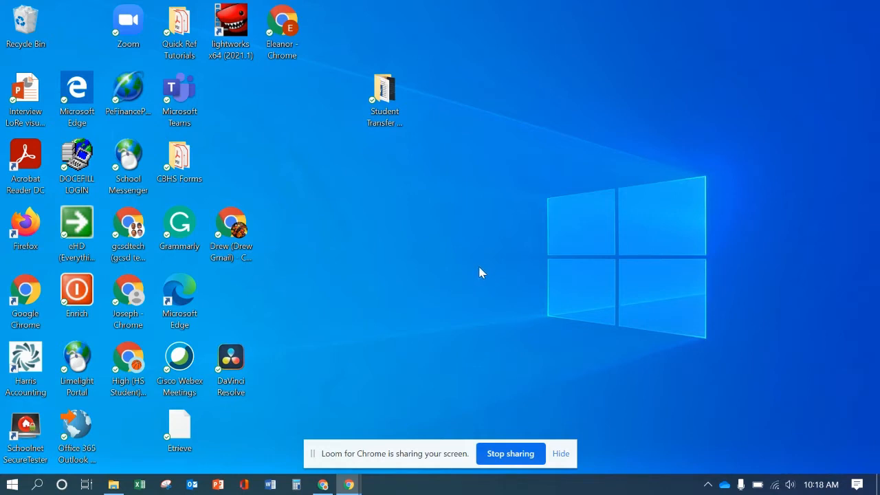
mouse_move(619, 247)
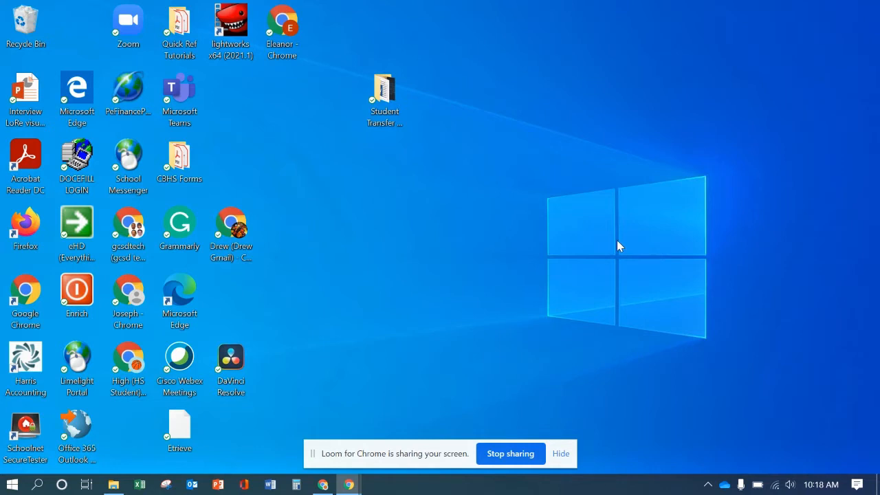
mouse_move(418, 336)
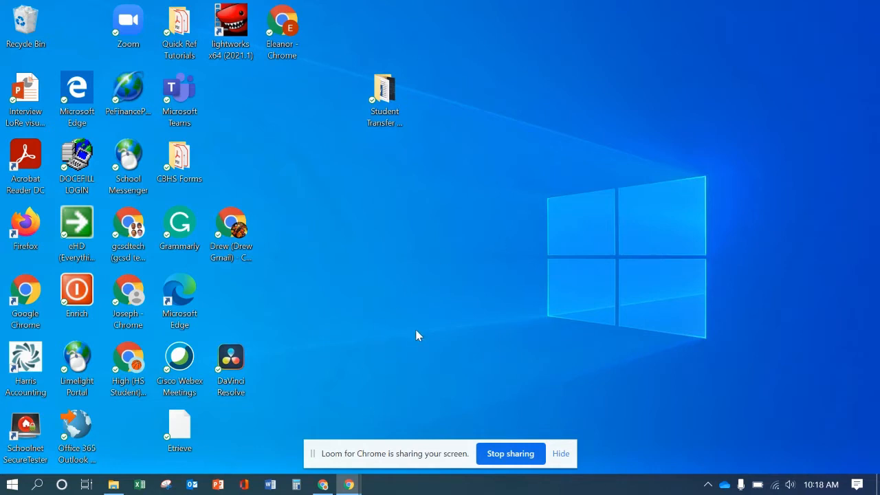
mouse_move(396, 338)
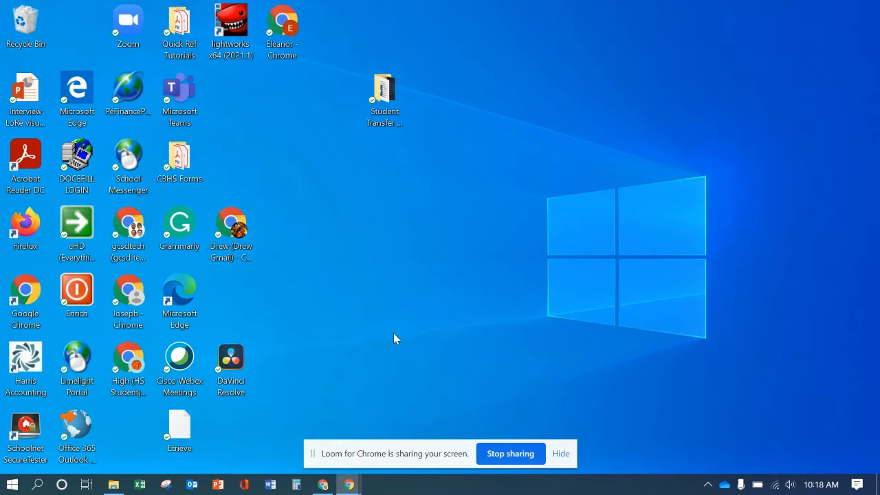
mouse_move(421, 282)
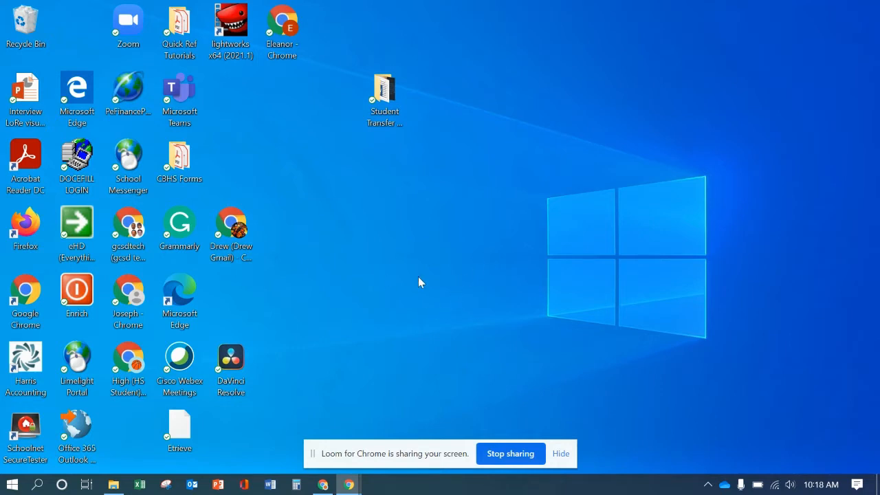
mouse_move(797, 240)
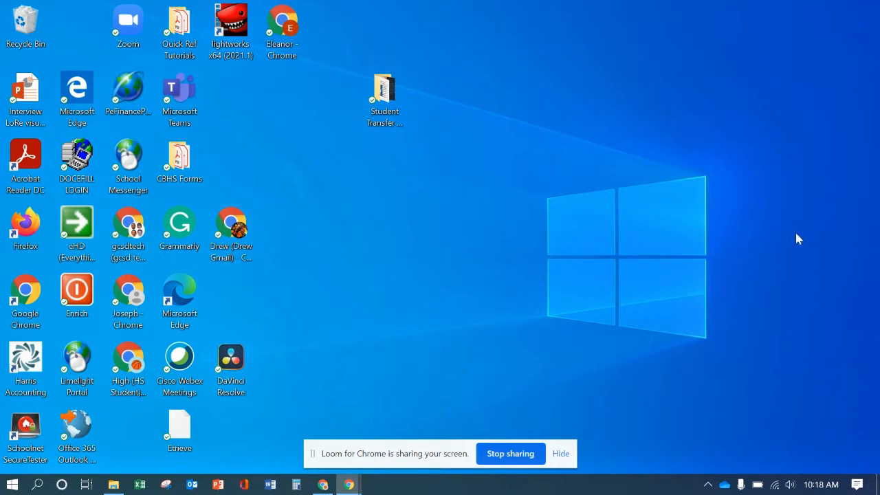
mouse_move(434, 308)
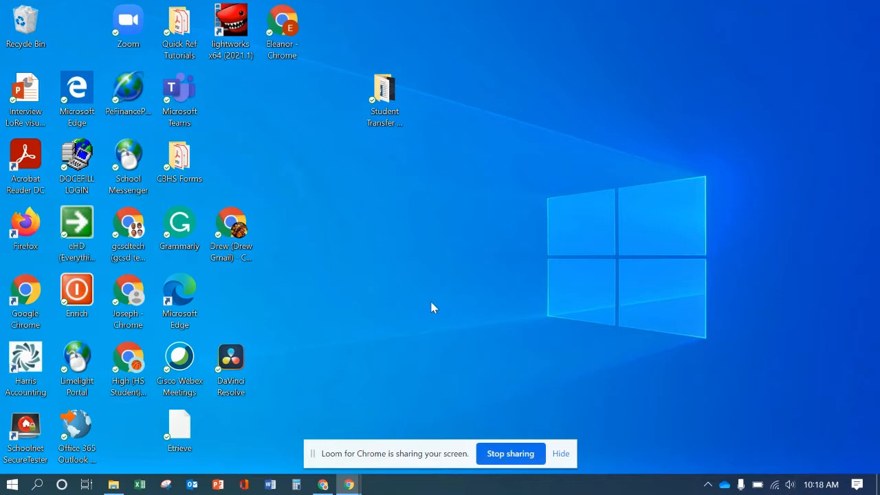
mouse_move(550, 241)
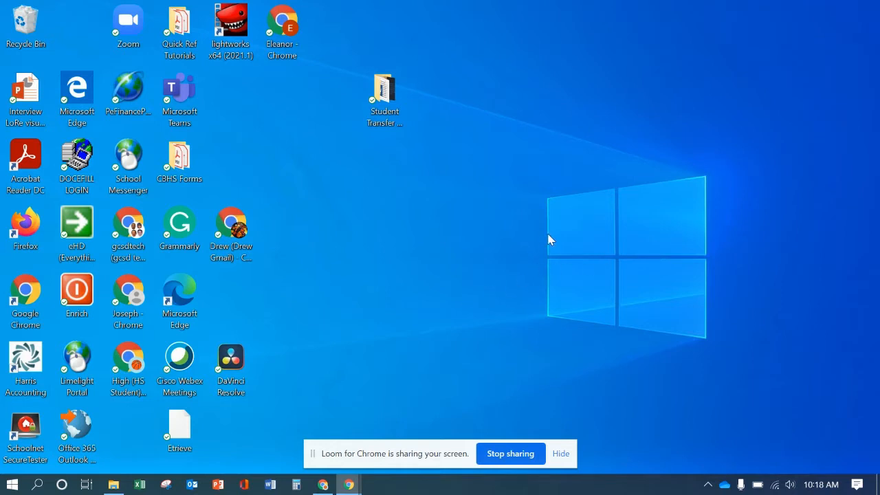
mouse_move(529, 192)
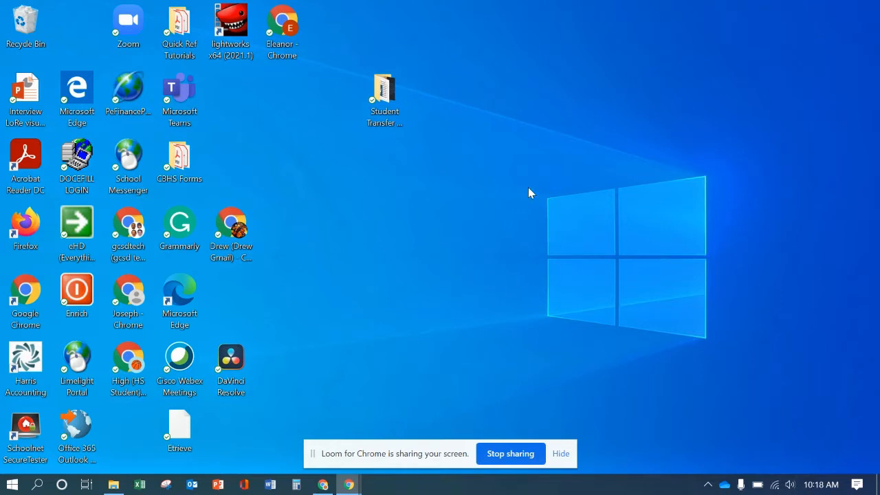
mouse_move(639, 195)
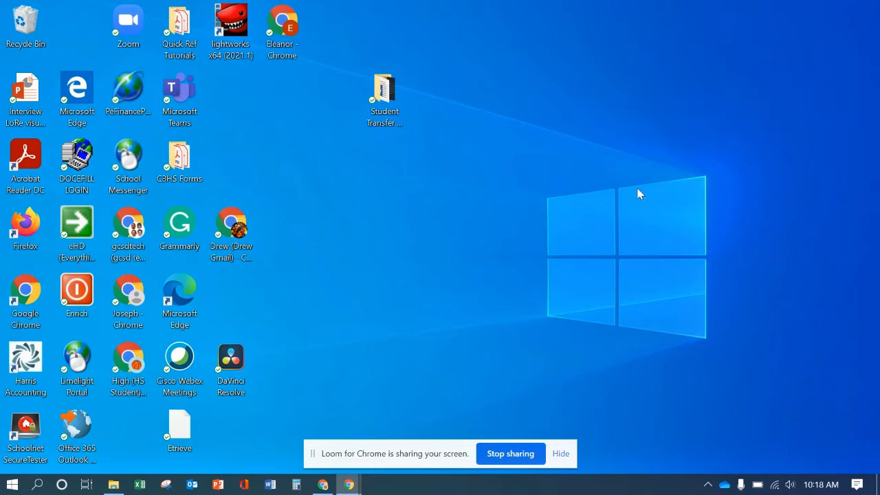
mouse_move(333, 484)
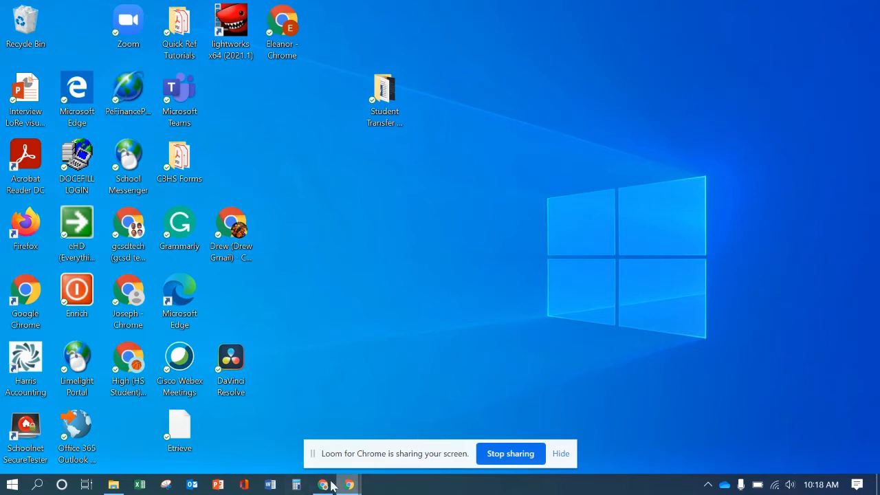
Show the H: drive with the Student Transfer to Cloud folder selected, window snapped to half screen
left_click(113, 484)
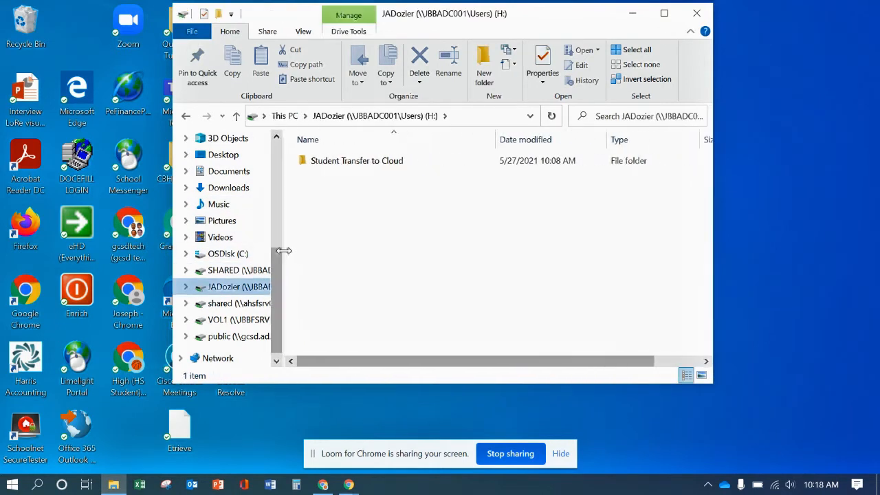
left_click(358, 160)
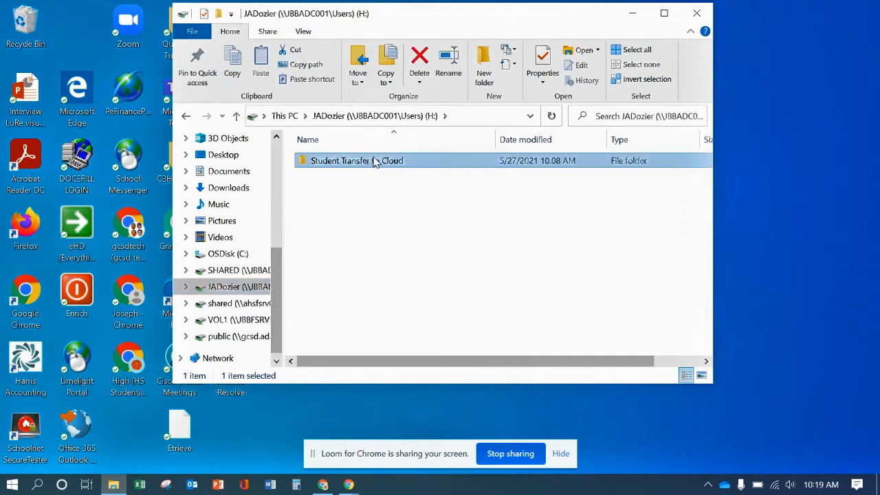
double_click(356, 160)
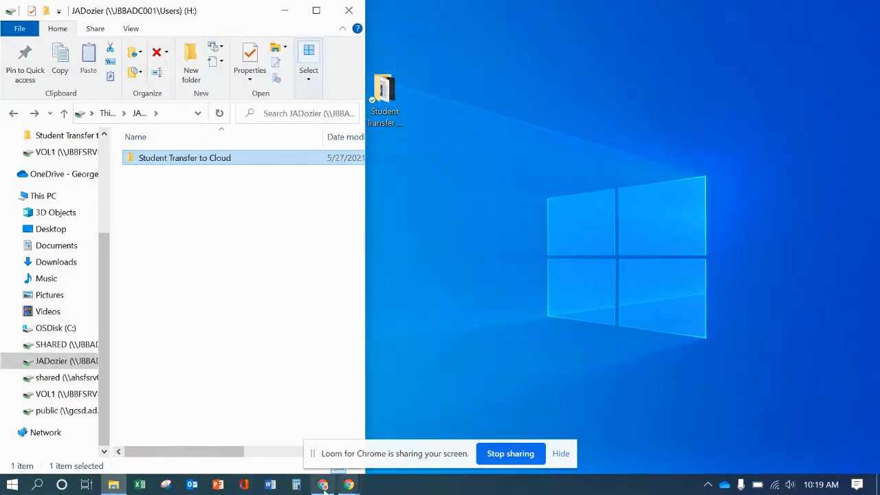
Bring up Google Drive's My Drive in Chrome, then return to the microsoft one drive search results
left_click(323, 484)
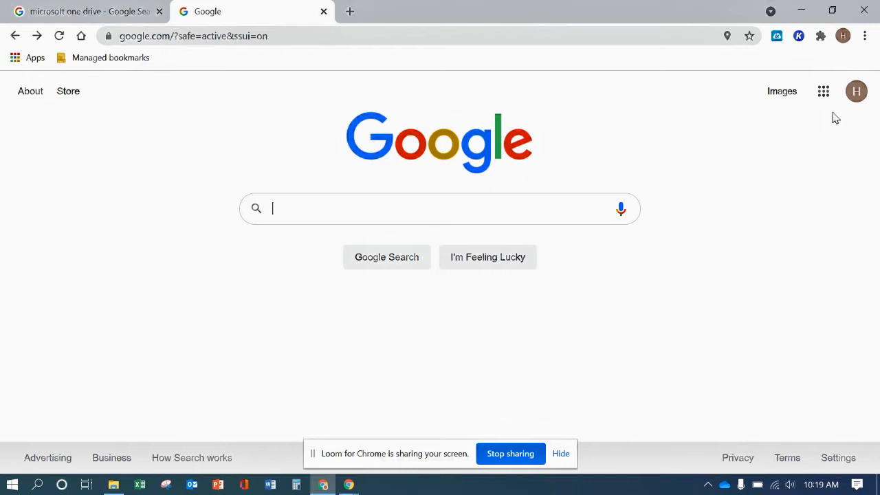
left_click(822, 91)
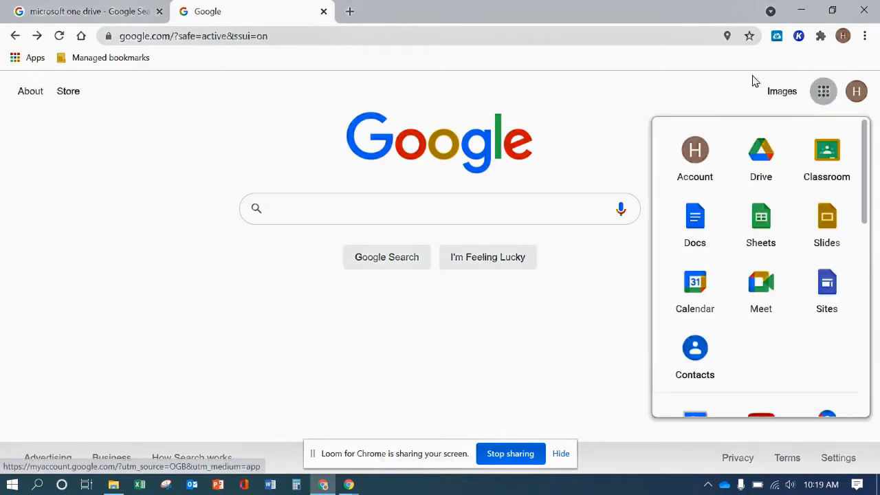
mouse_move(762, 149)
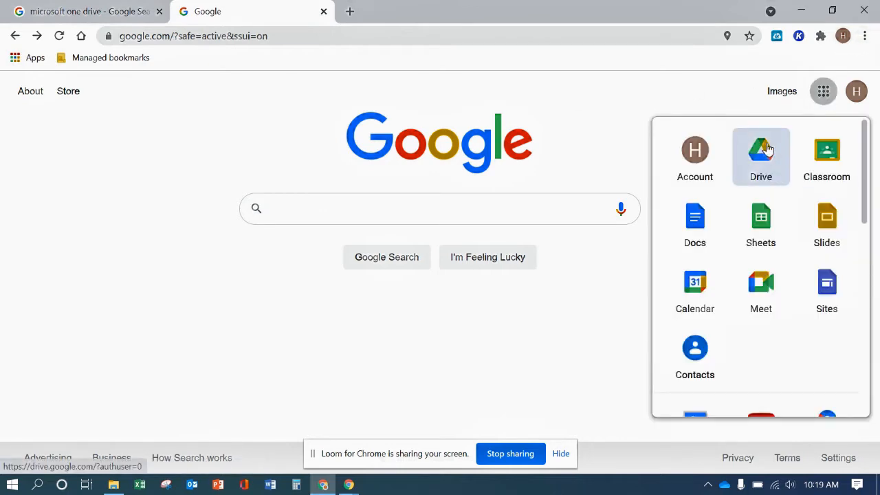
left_click(760, 150)
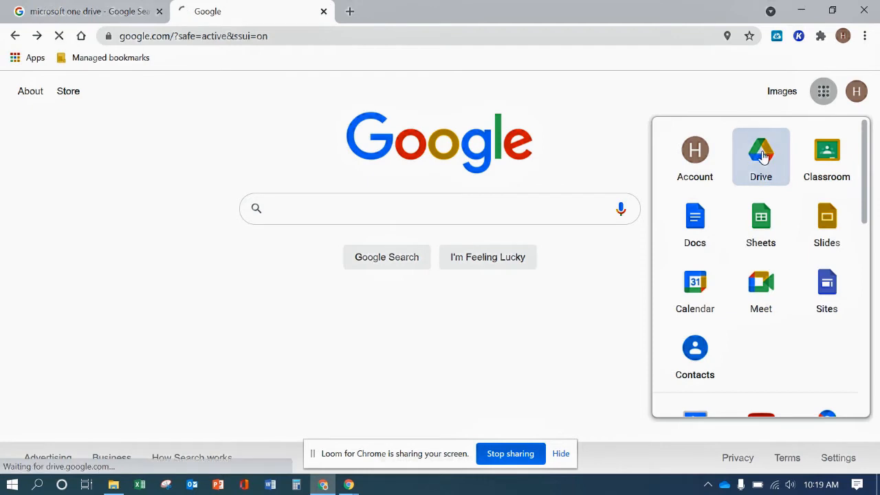
left_click(760, 150)
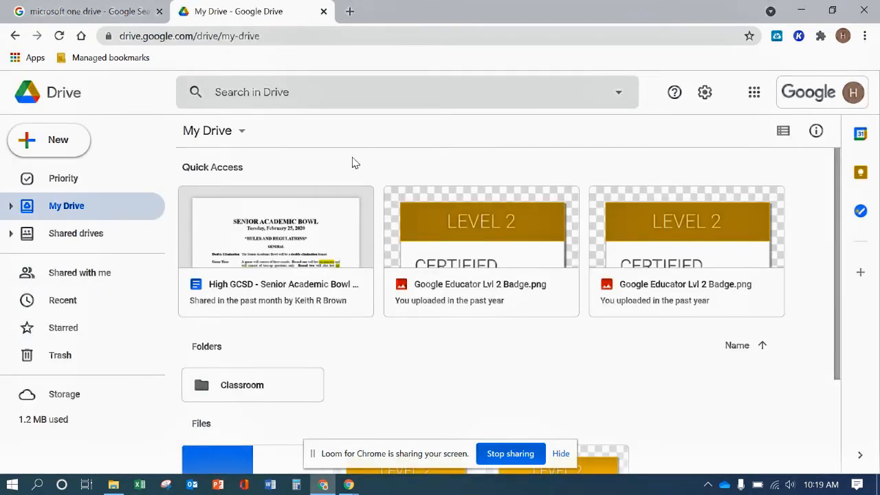
left_click(83, 11)
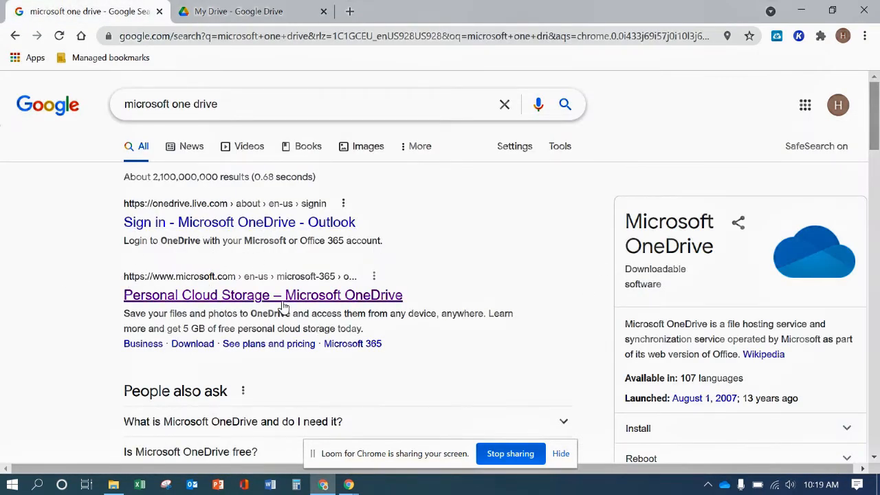
left_click(263, 295)
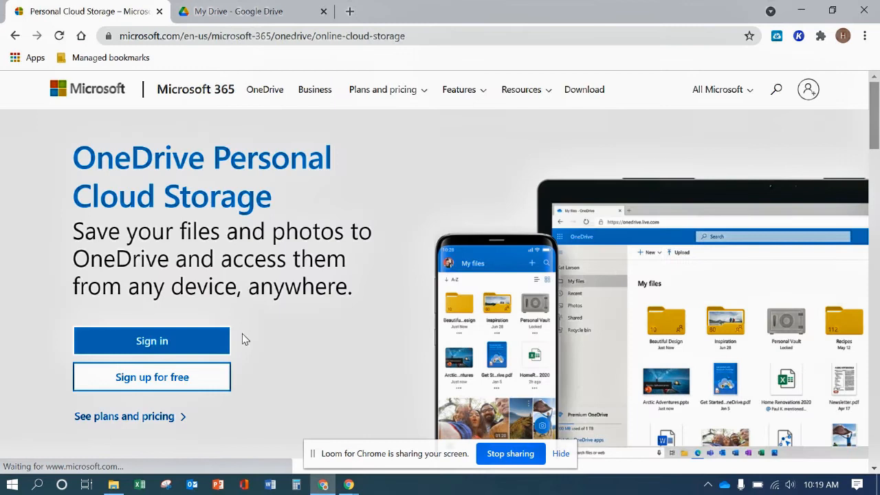
left_click(151, 341)
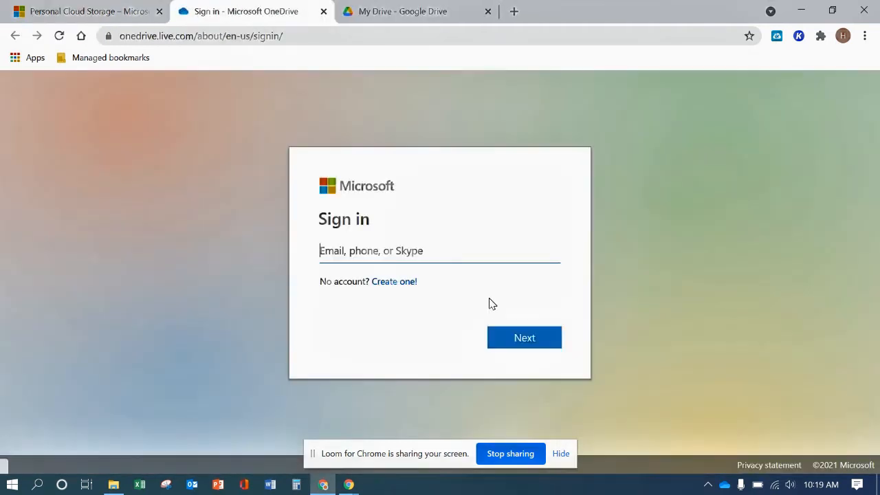
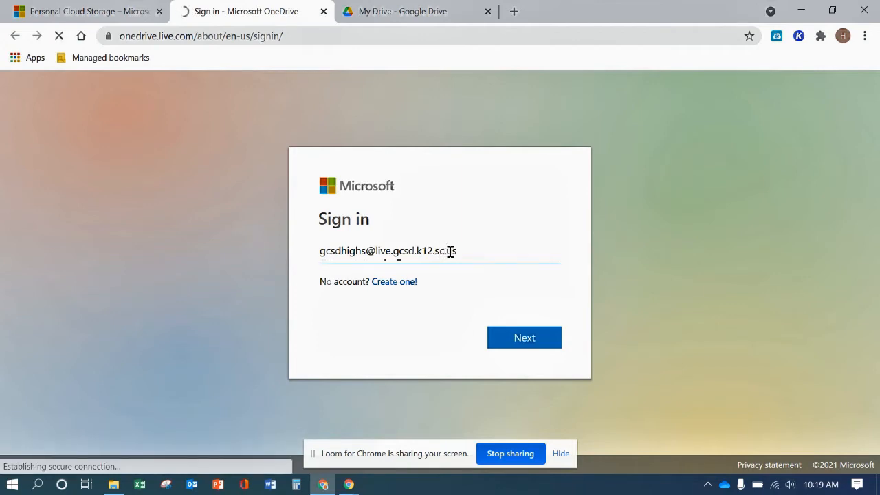
left_click(524, 338)
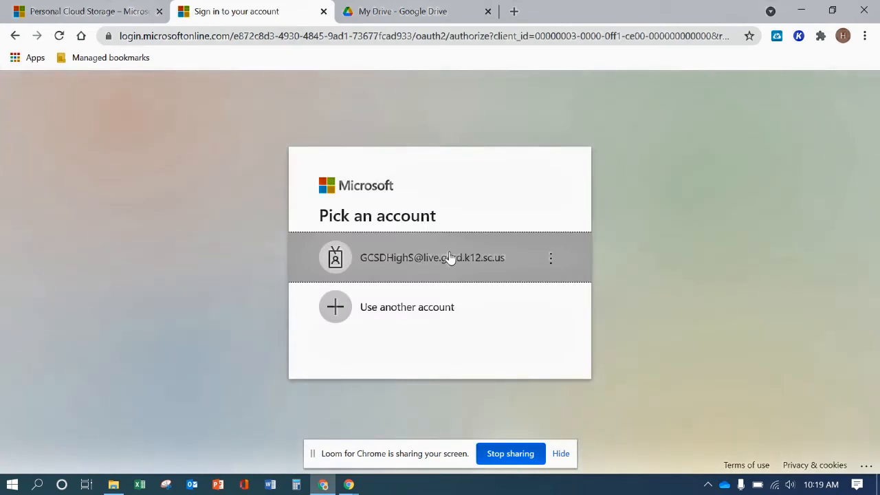
Finish signing in with the password, stay signed in, and show My files beside File Explorer
left_click(432, 257)
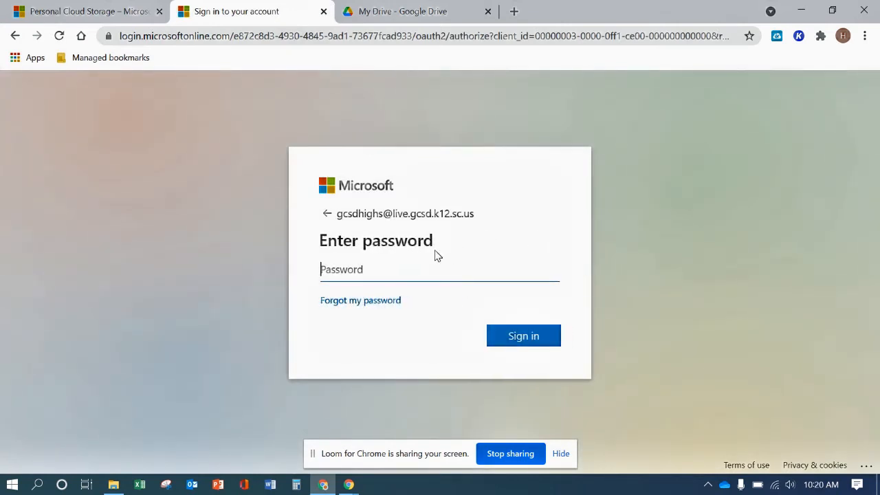
type("password")
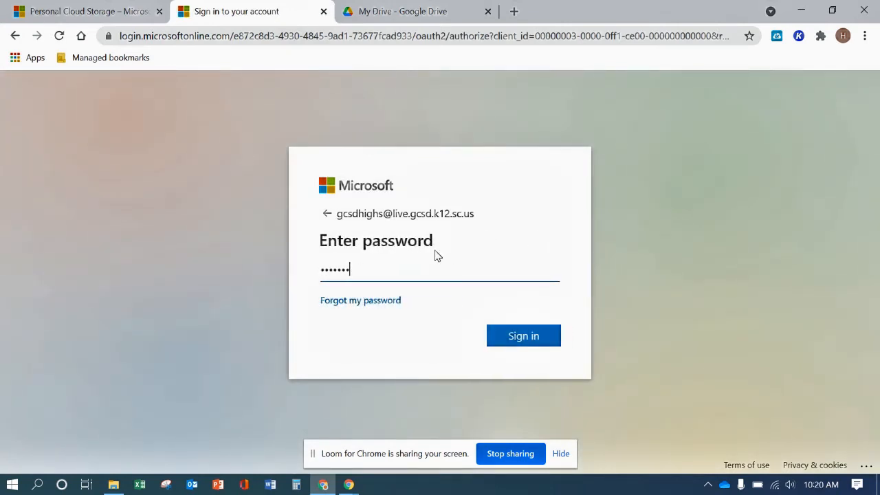
left_click(523, 335)
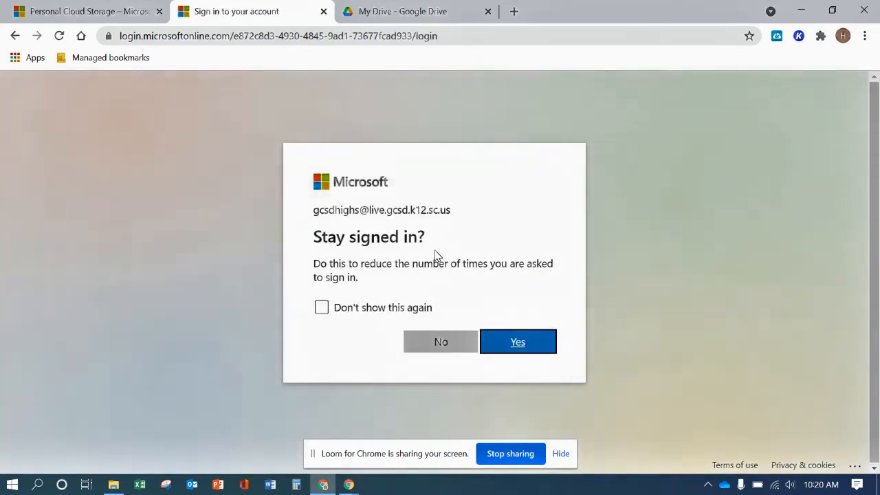
left_click(517, 341)
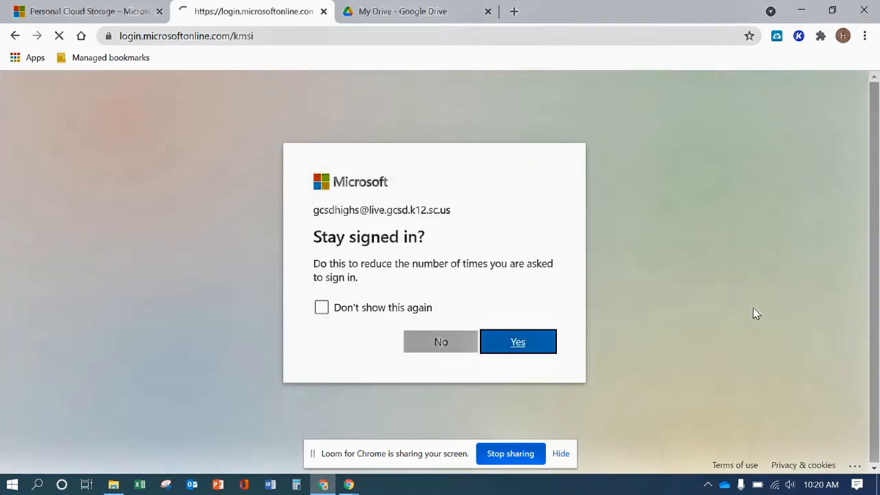
left_click(517, 341)
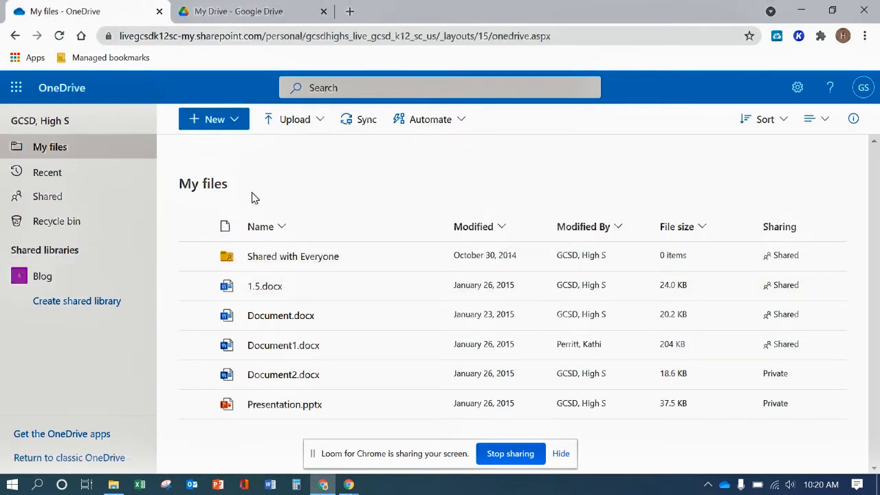
left_click(238, 11)
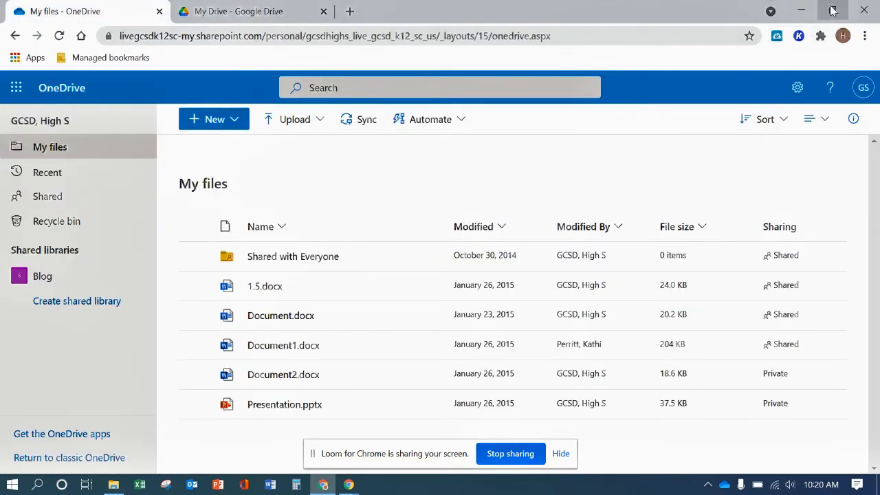
left_click(833, 9)
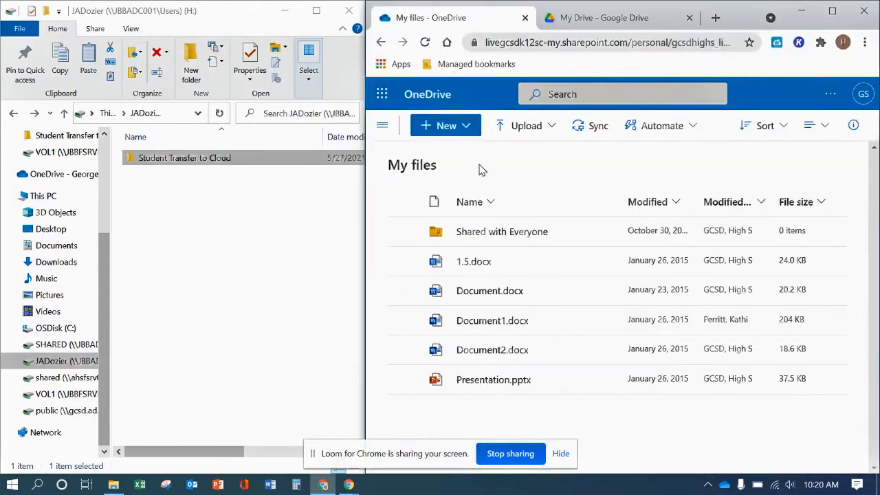
Drag the Student Transfer to Cloud folder into OneDrive's My files, then bring up Google Drive
left_click(184, 157)
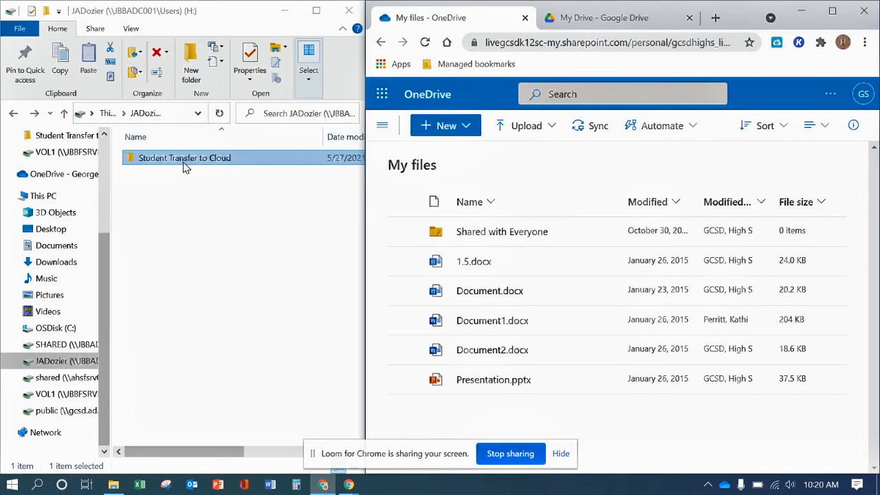
mouse_move(179, 162)
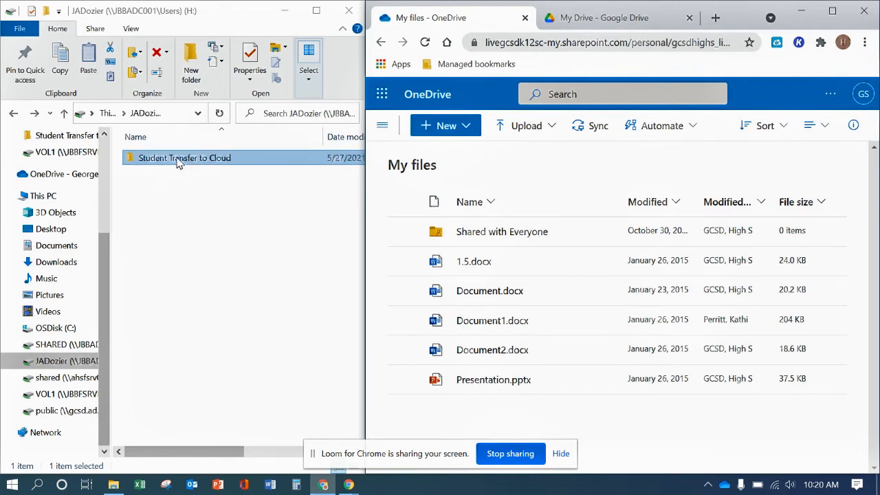
left_click_drag(184, 157, 495, 405)
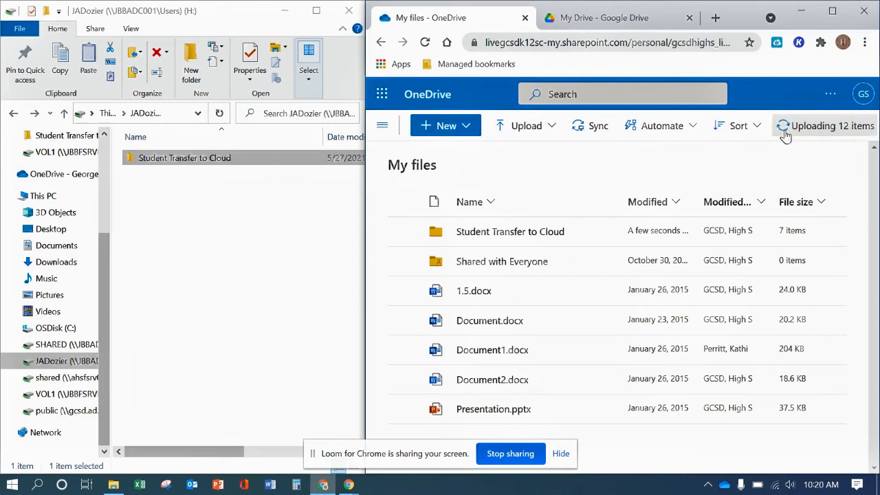
left_click(605, 18)
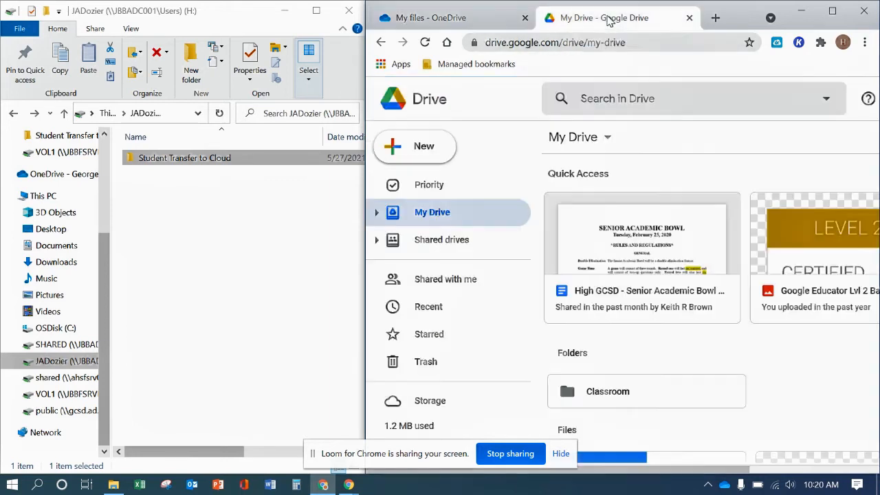
Drag the Student Transfer to Cloud folder into My Drive and check OneDrive while it uploads
left_click(184, 157)
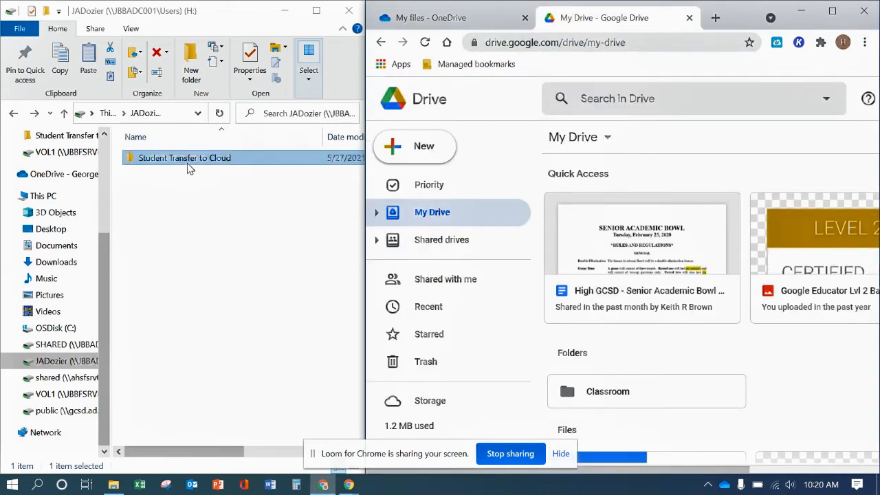
left_click_drag(185, 157, 781, 344)
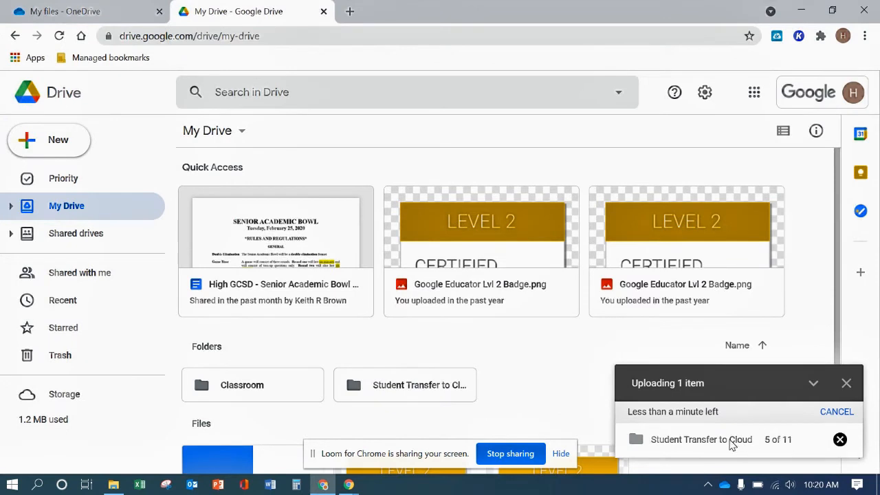
mouse_move(535, 367)
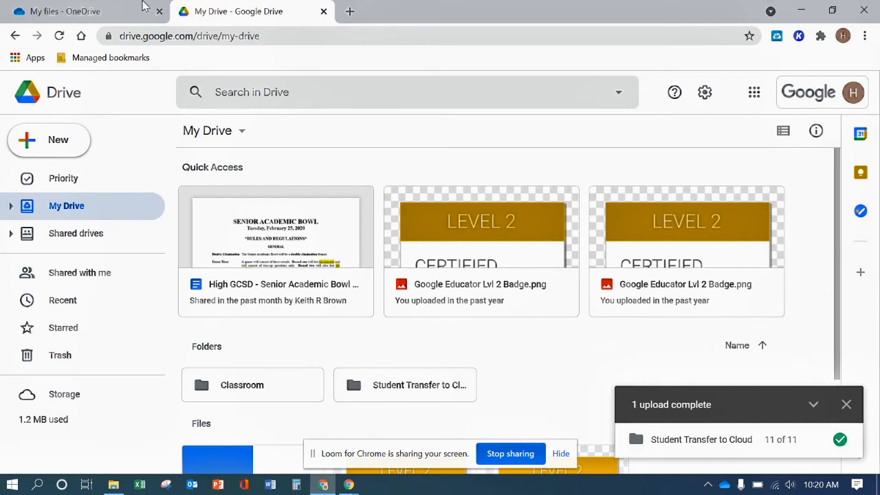
left_click(83, 11)
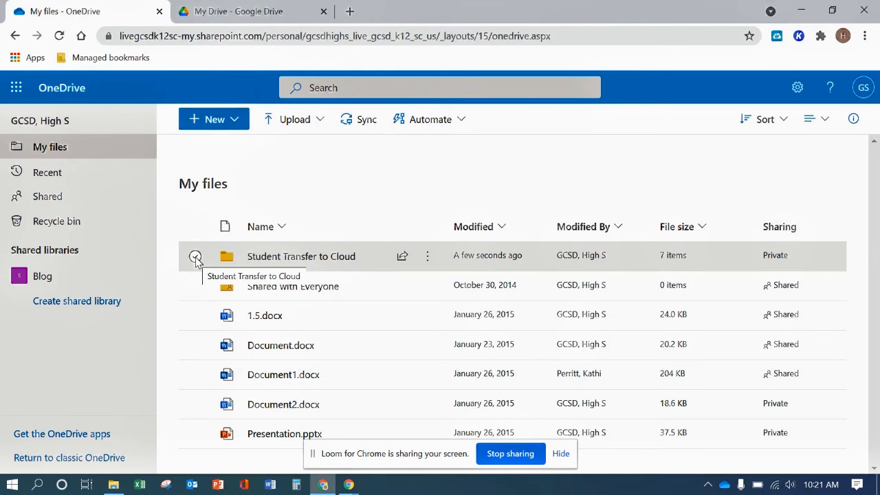
left_click(236, 11)
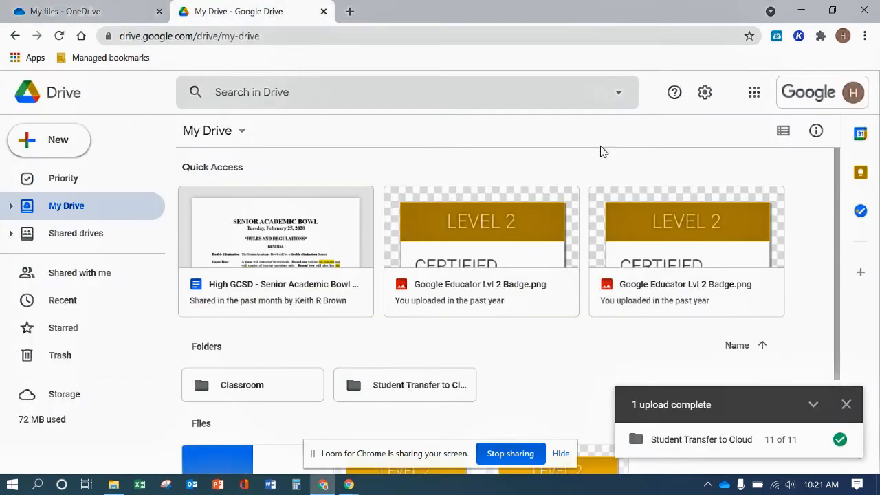
Download the Student Transfer to Cloud folder from OneDrive as a zip, then return to Google Drive
left_click(85, 11)
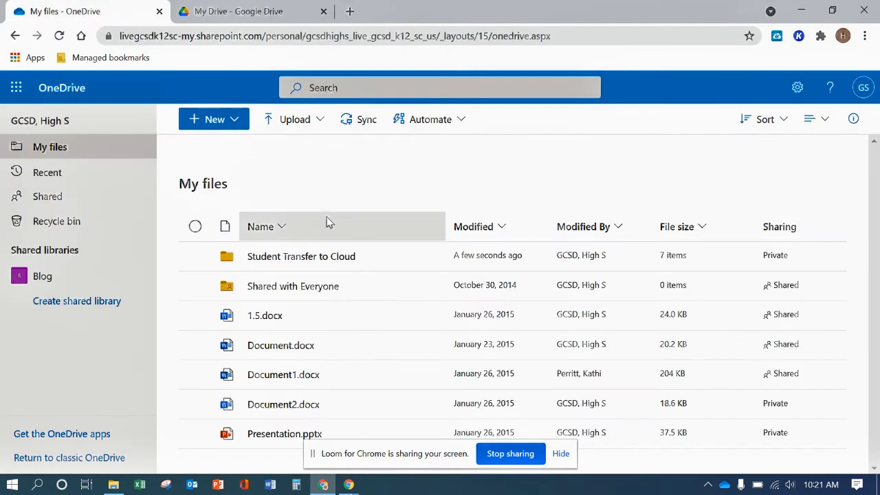
left_click(196, 257)
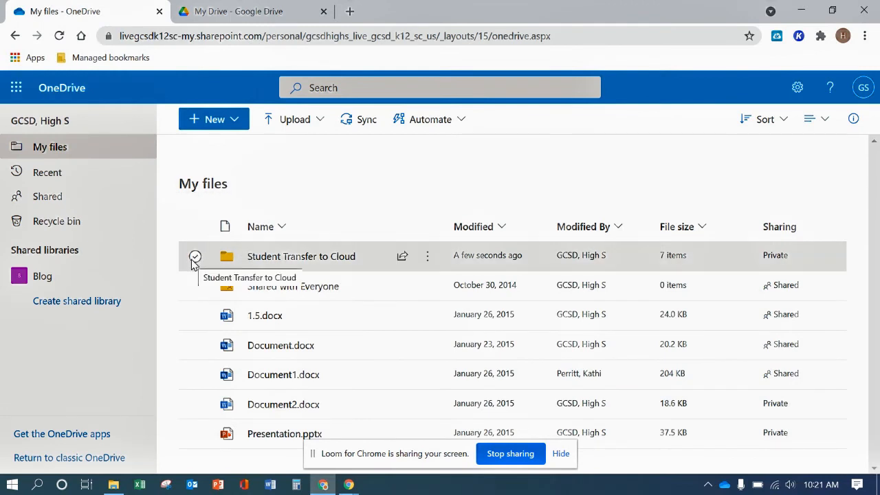
left_click(195, 256)
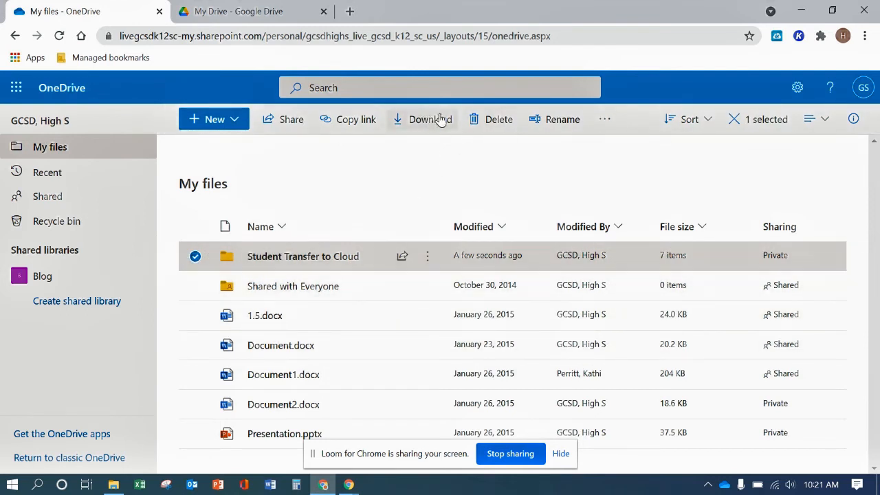
left_click(429, 118)
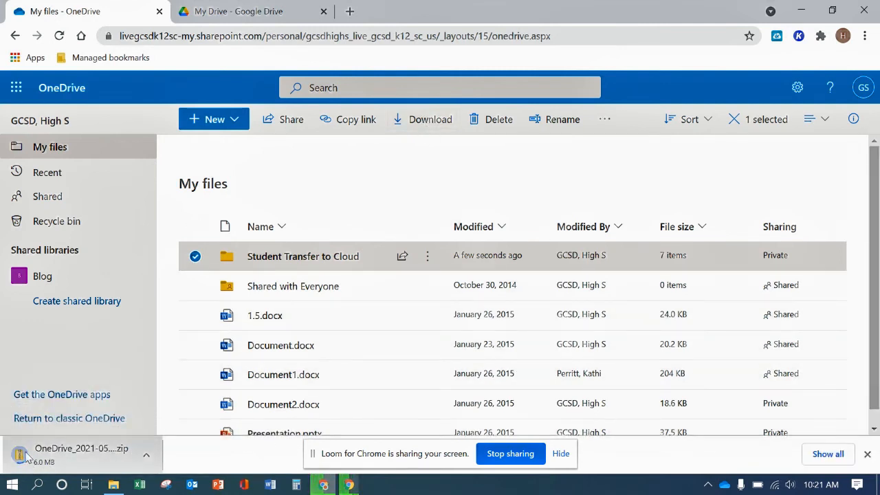
left_click(240, 11)
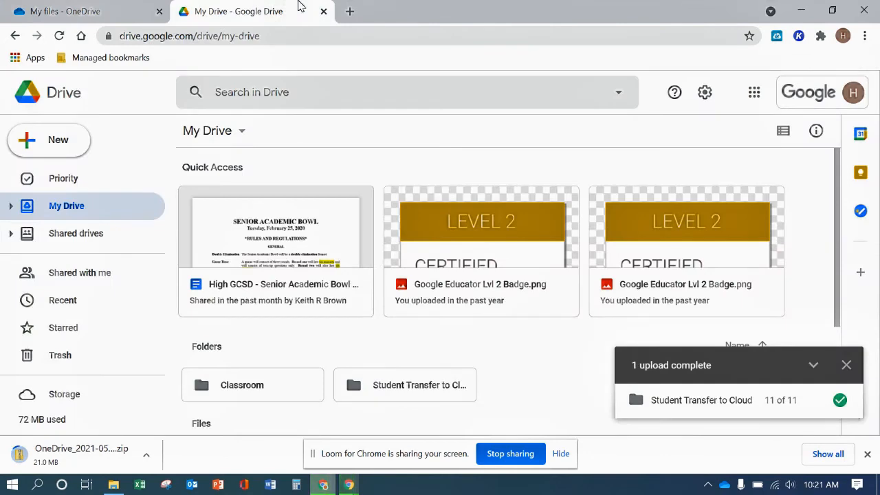
Dismiss the upload notice and download the Student Transfer to Cloud folder from Google Drive as a zip
scroll("down", 3)
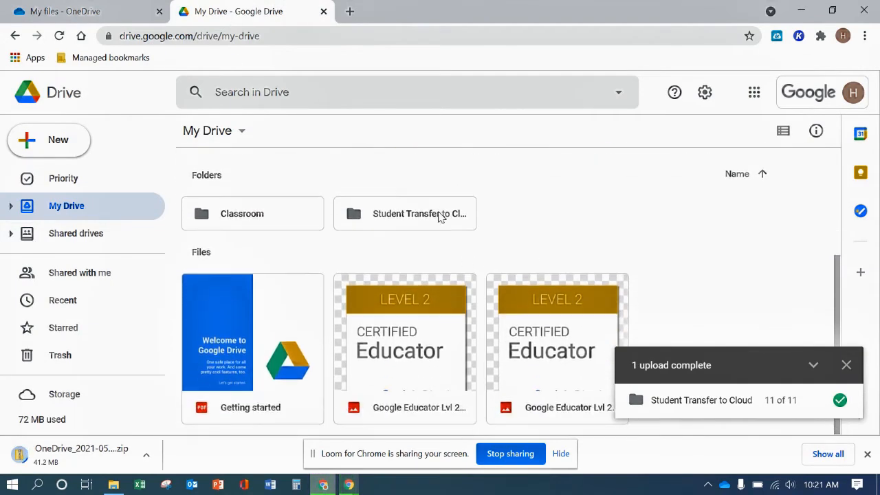
left_click(404, 213)
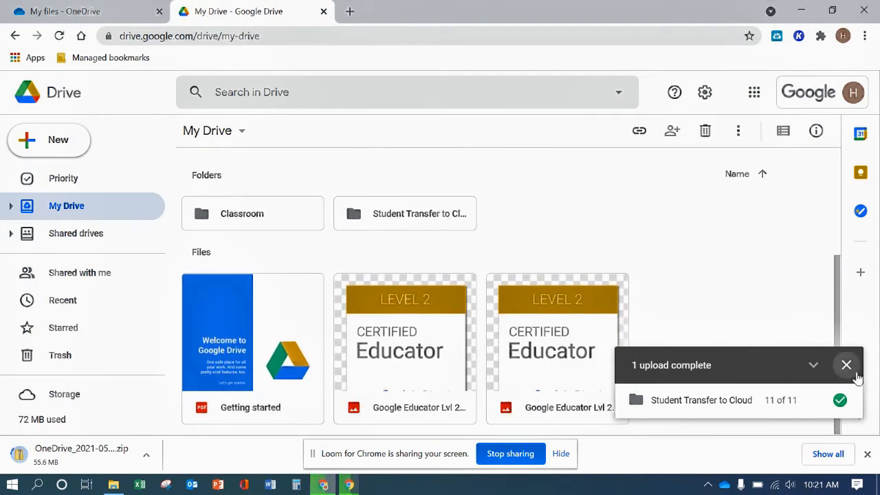
right_click(404, 213)
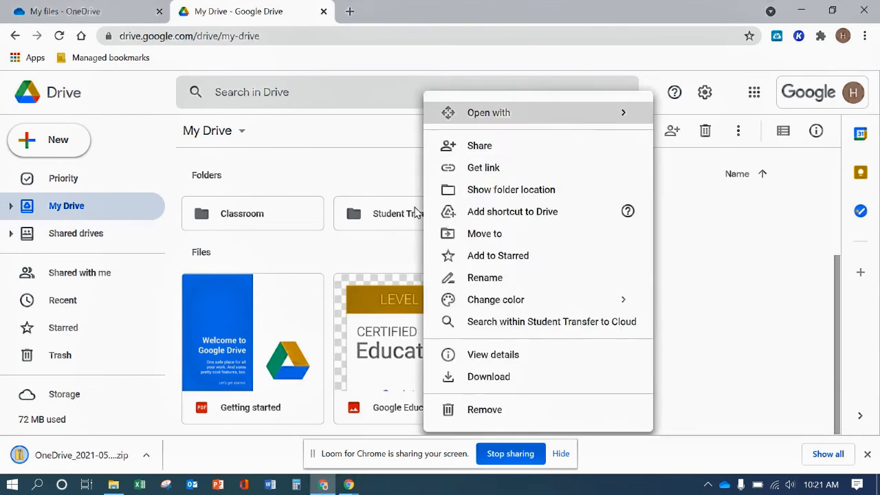
mouse_move(522, 383)
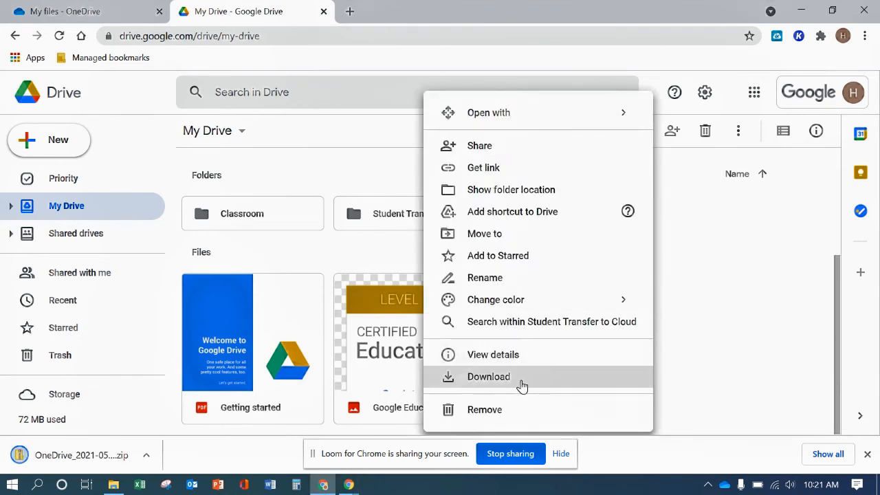
left_click(488, 377)
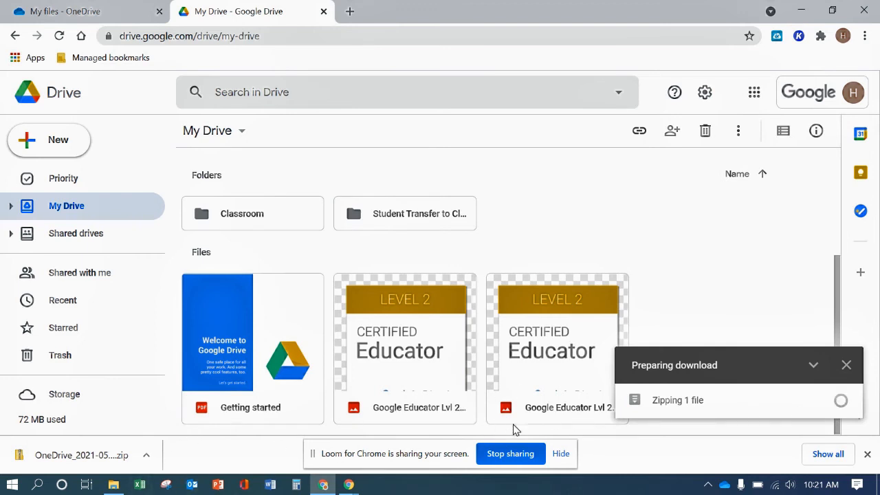
mouse_move(845, 280)
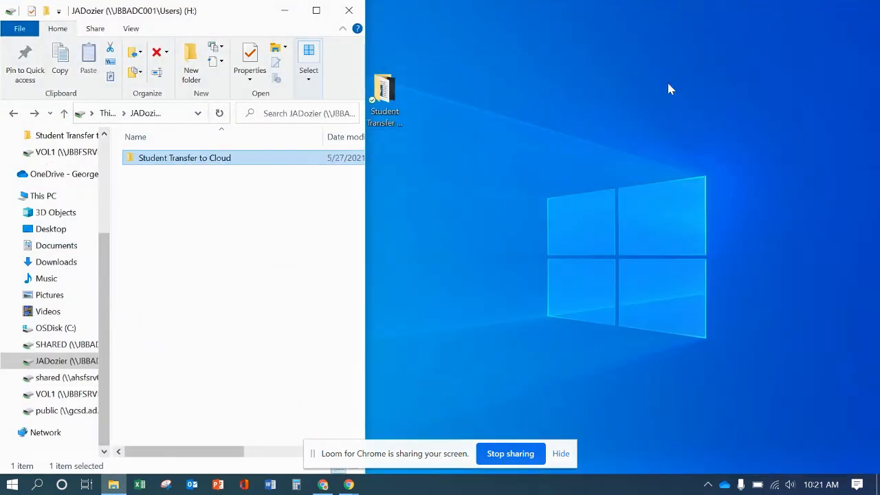
mouse_move(561, 17)
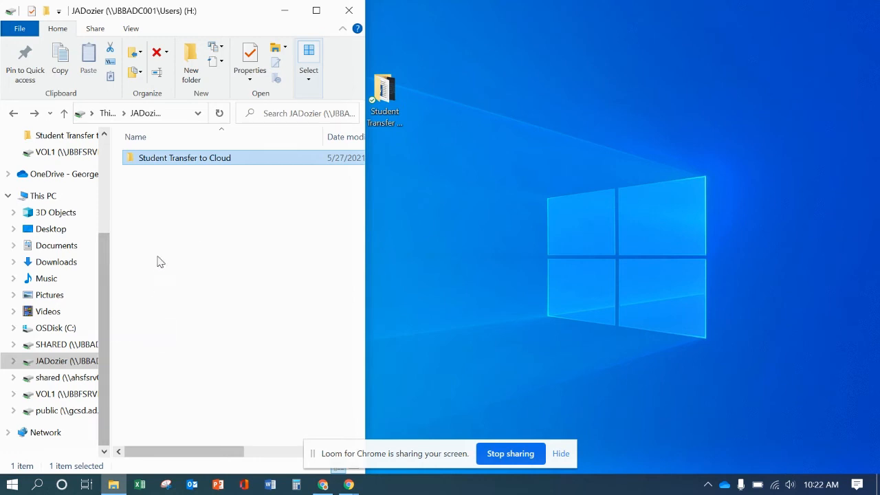
Look inside the Student Transfer to Cloud folder on H: and select the CCU subfolder
double_click(184, 157)
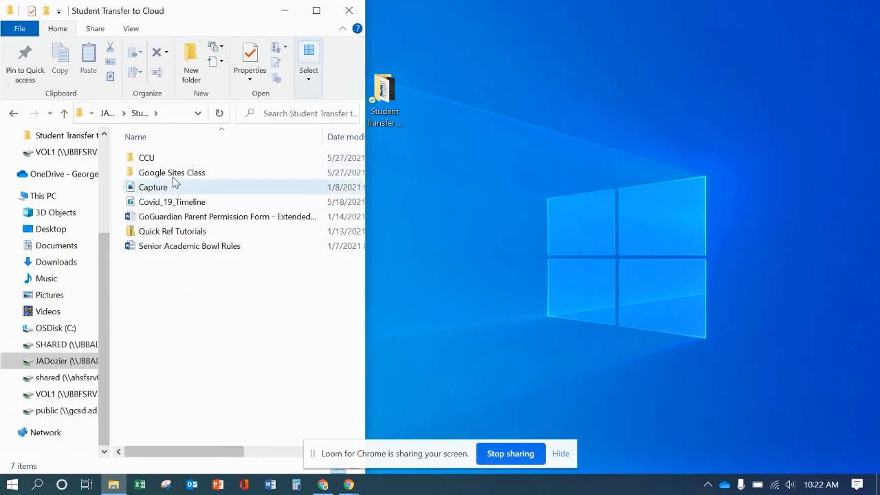
left_click(146, 156)
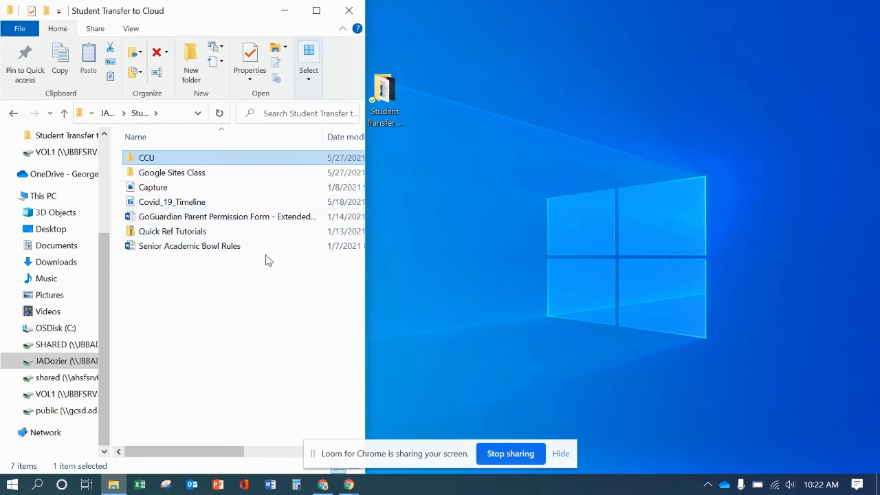
mouse_move(138, 356)
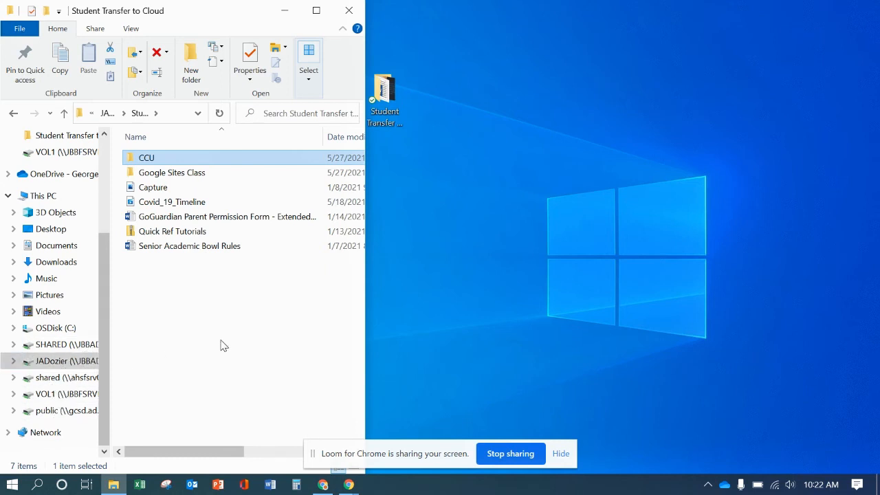
mouse_move(440, 228)
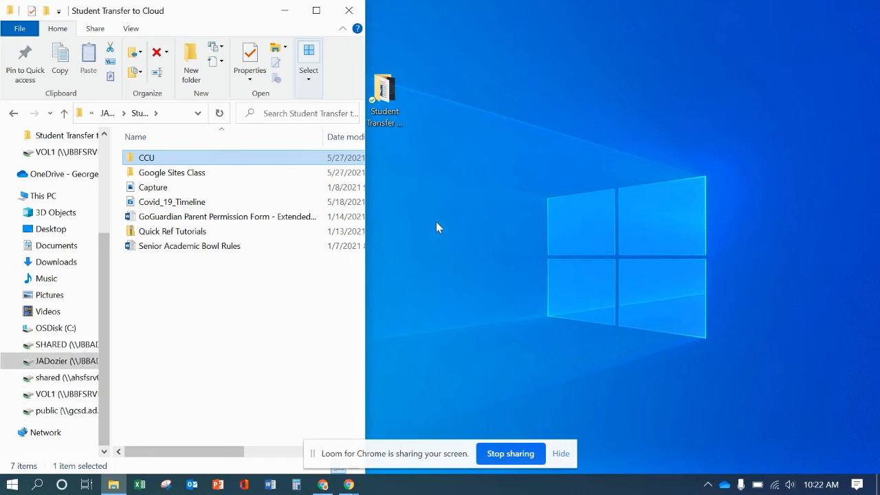
mouse_move(428, 316)
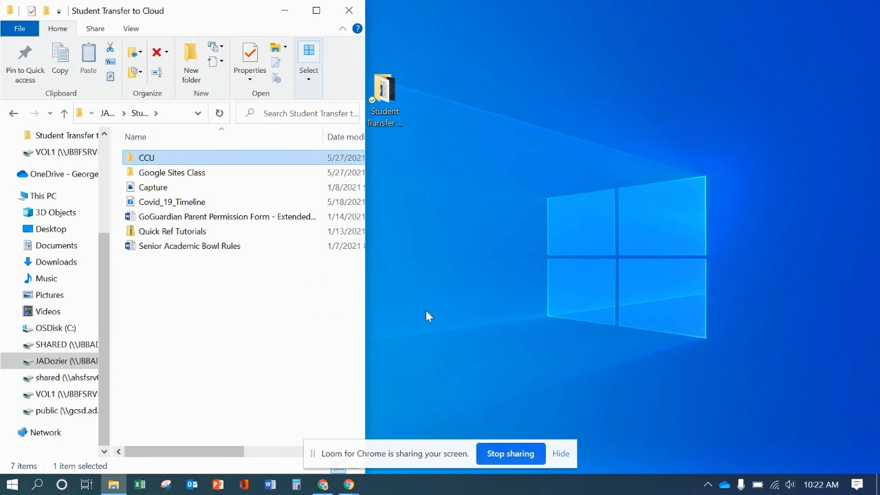
mouse_move(333, 478)
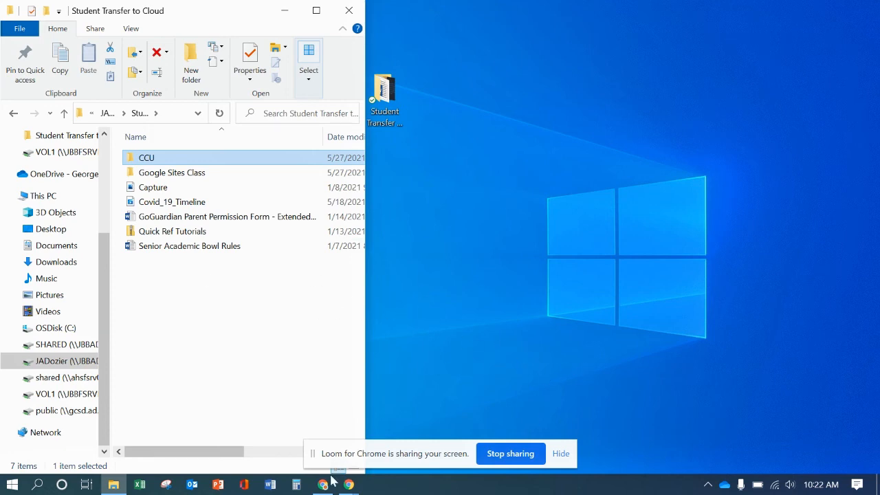
mouse_move(322, 484)
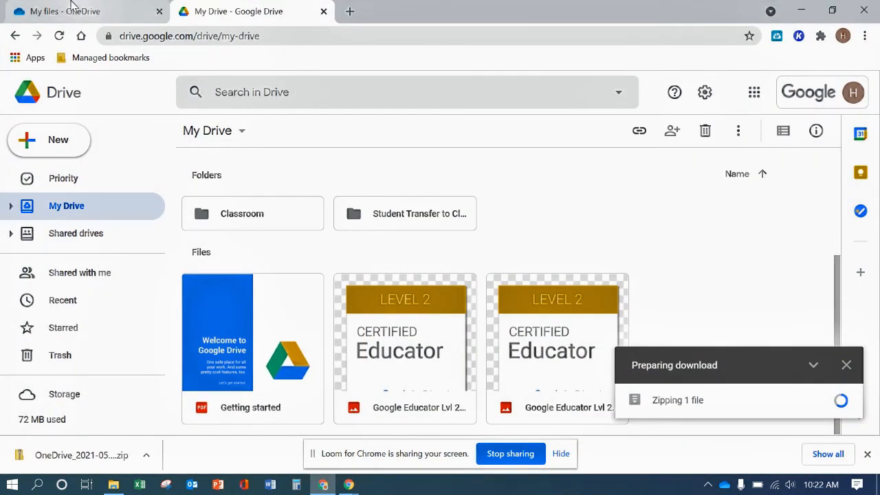
Switch back to OneDrive's My files list showing the Student Transfer to Cloud folder
left_click(77, 11)
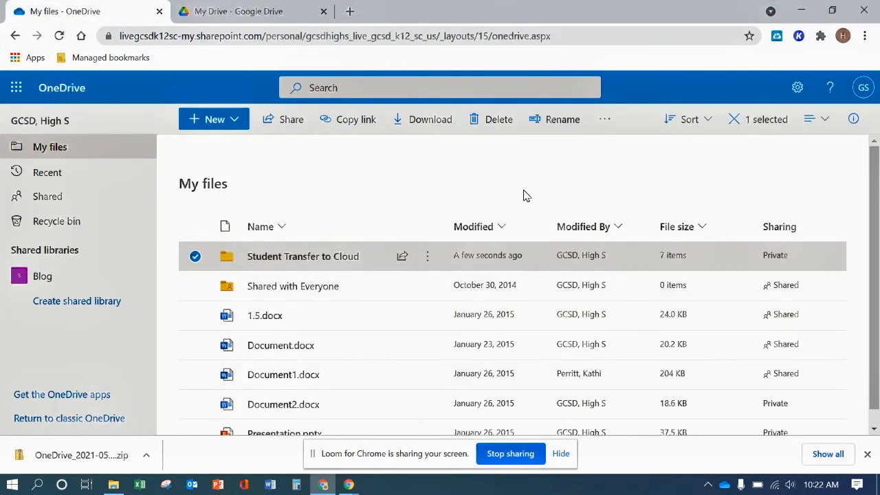
mouse_move(394, 204)
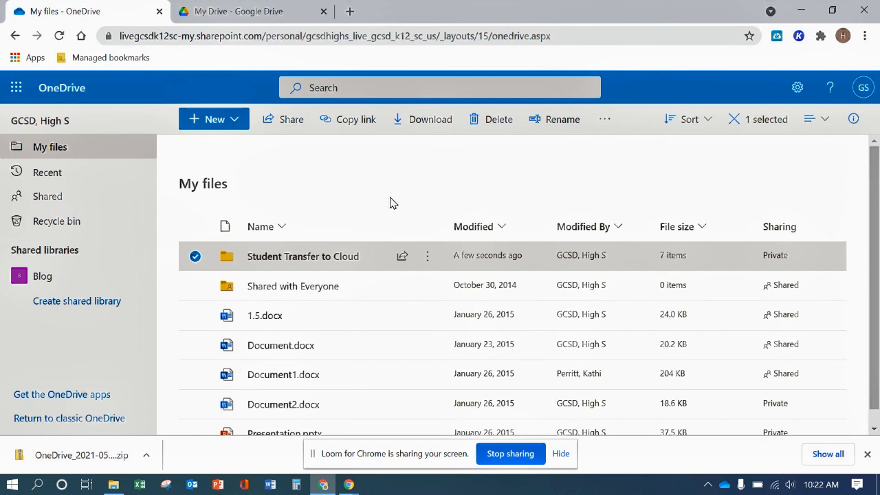
mouse_move(248, 184)
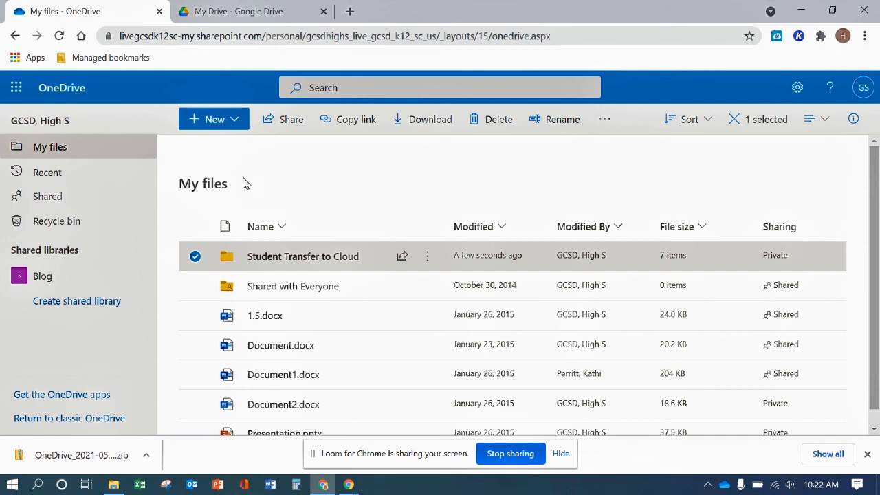
mouse_move(307, 186)
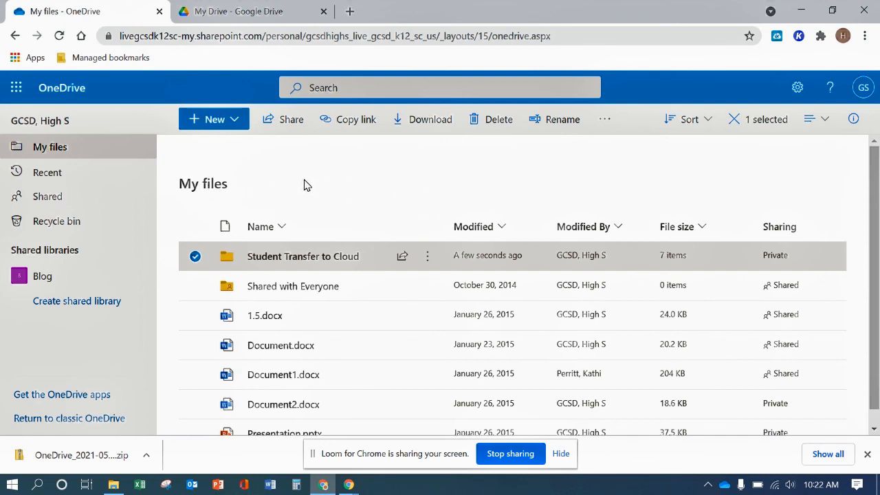
mouse_move(423, 201)
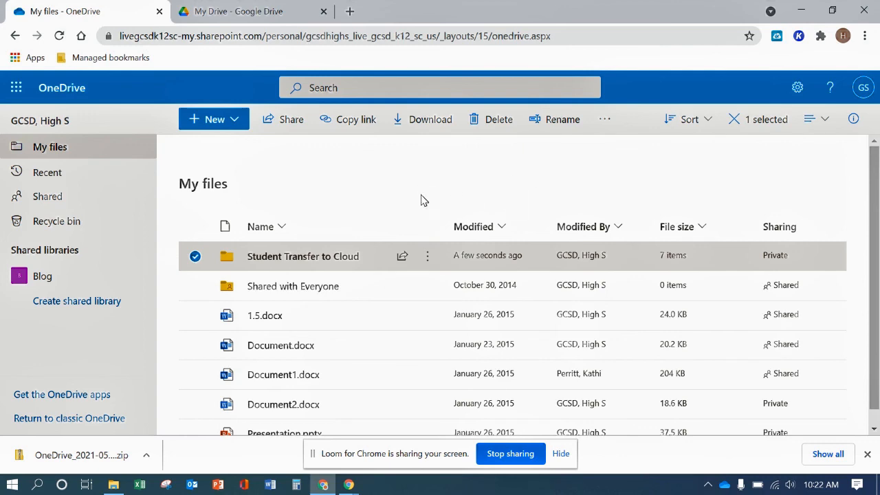